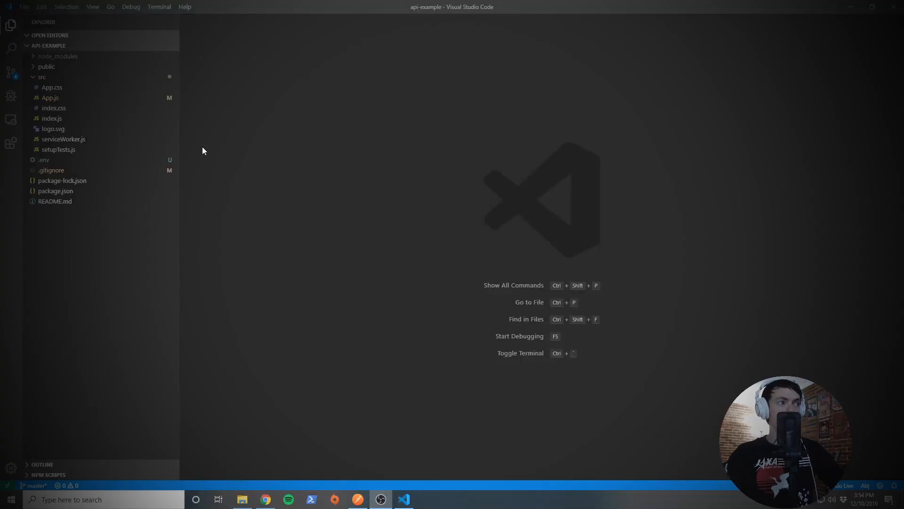
{"action": "mouse_move", "coordinate": [51, 98]}
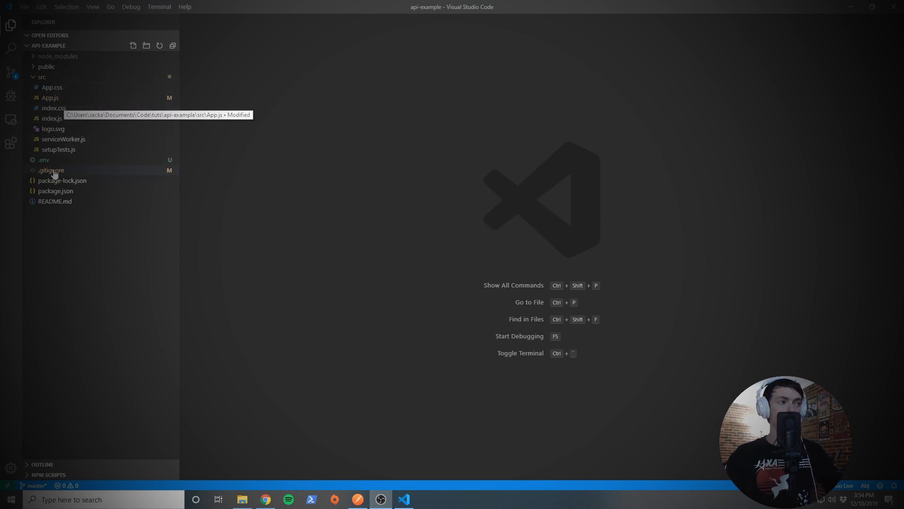
Open the api-example project's .gitignore file in the editor.
{"action": "left_click", "coordinate": [51, 170]}
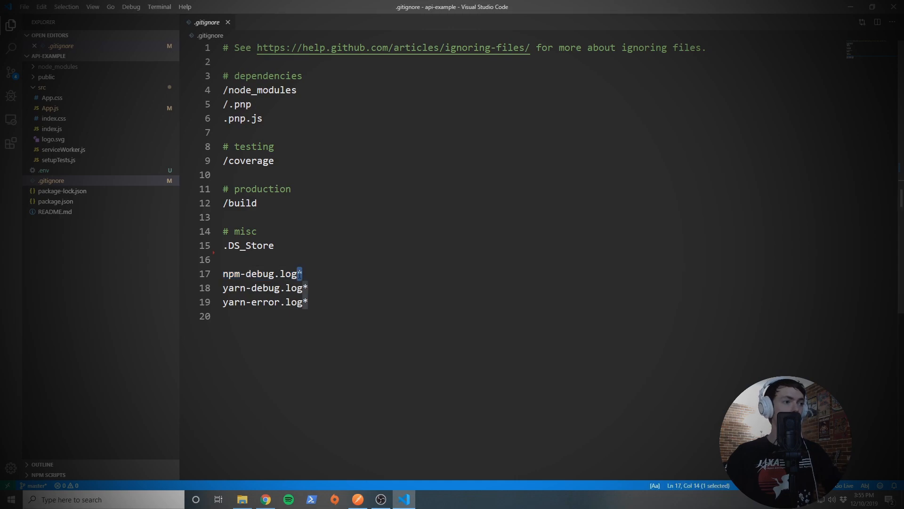
Highlight the node_modules, /build and .pnp ignore entries, then close .gitignore.
{"action": "double_click", "coordinate": [274, 89]}
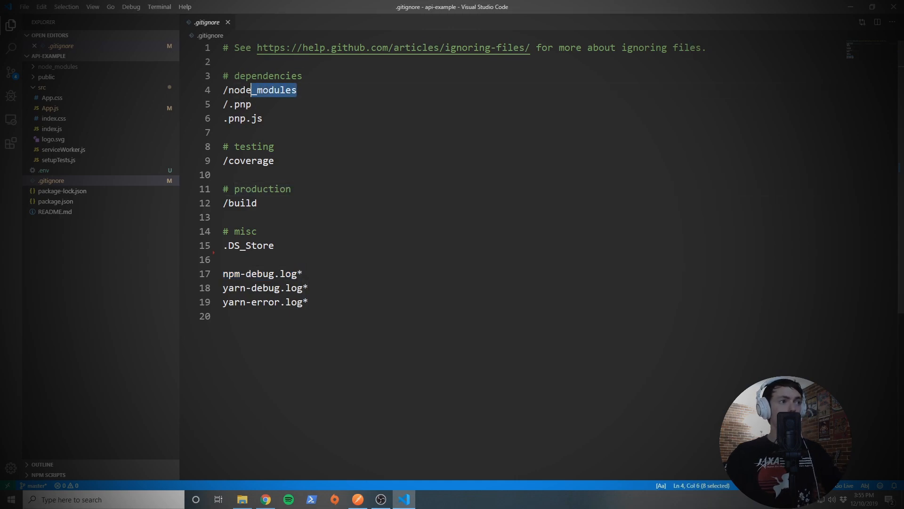
{"action": "left_click", "coordinate": [251, 105]}
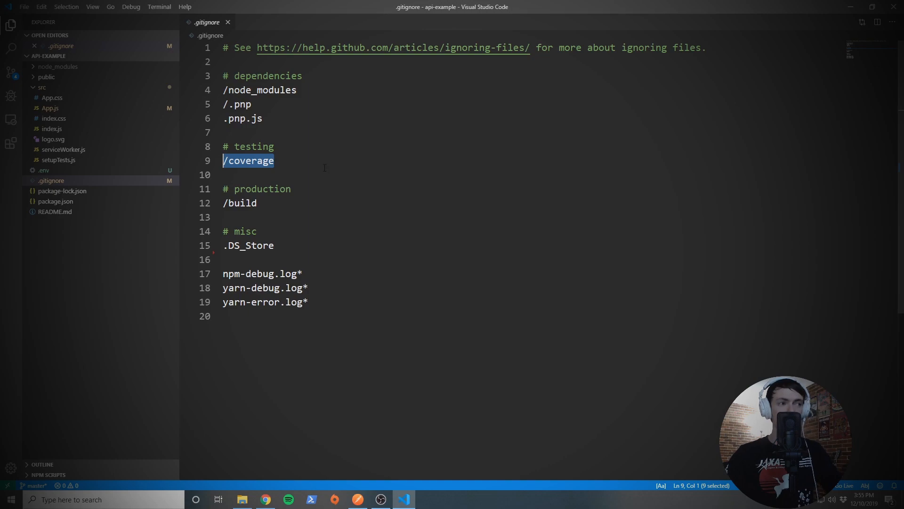
{"action": "double_click", "coordinate": [239, 202]}
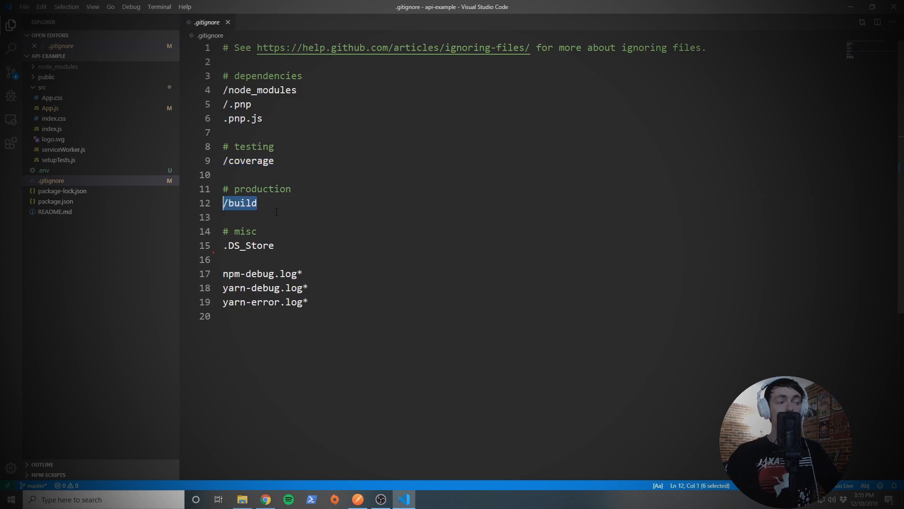
{"action": "double_click", "coordinate": [249, 245]}
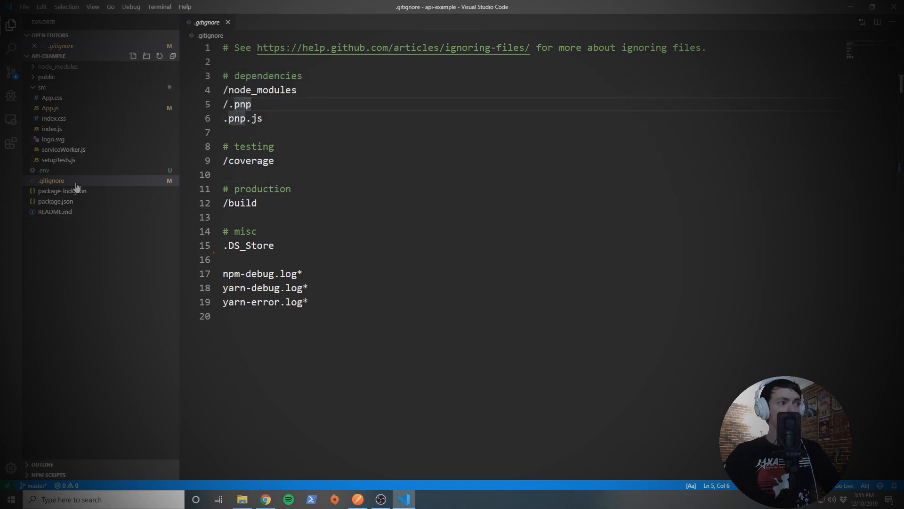
{"action": "mouse_move", "coordinate": [50, 180]}
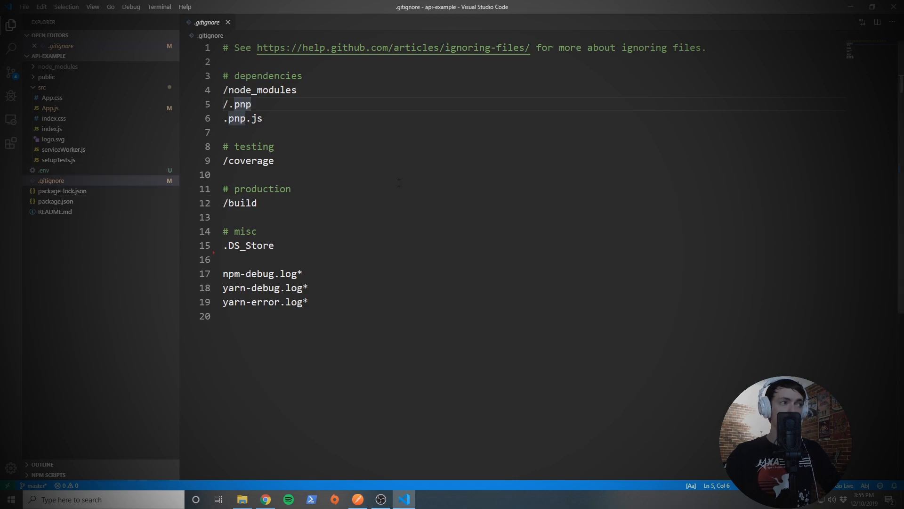
{"action": "mouse_move", "coordinate": [60, 159]}
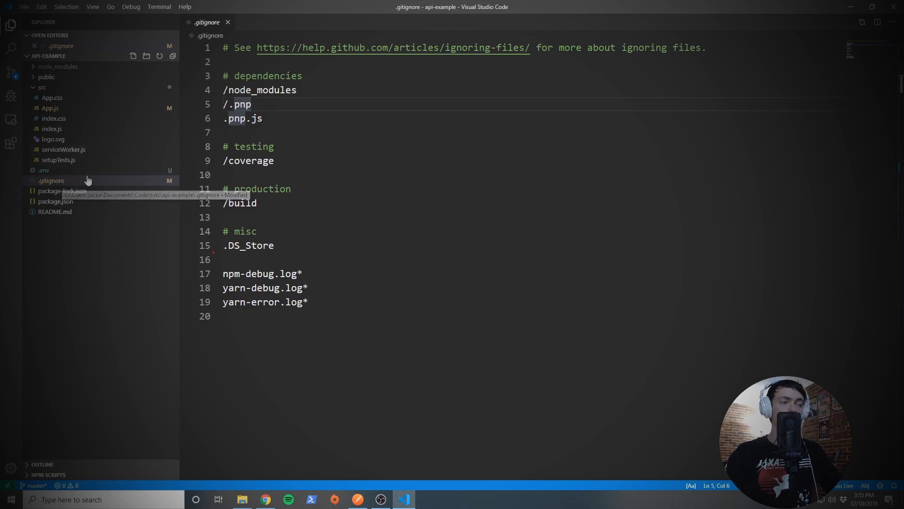
{"action": "mouse_move", "coordinate": [19, 183]}
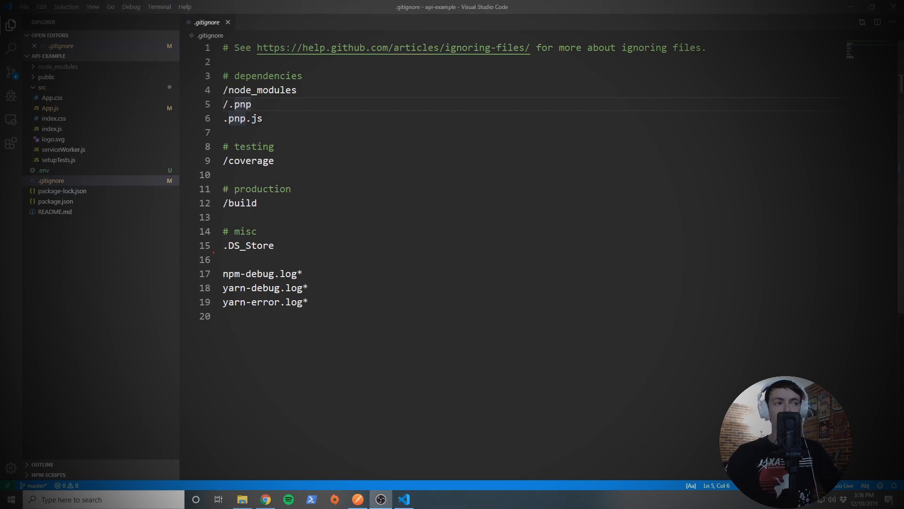
{"action": "left_click", "coordinate": [275, 161]}
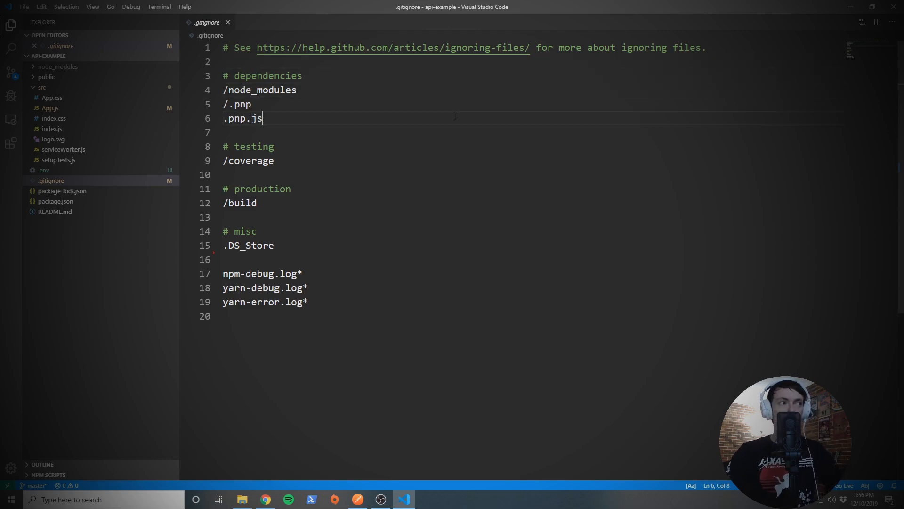
{"action": "left_click", "coordinate": [228, 22]}
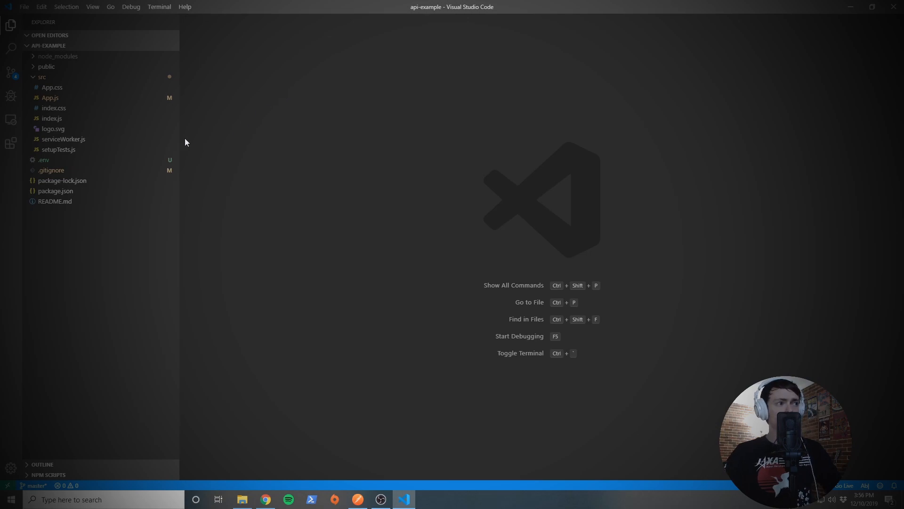
In App.js, declare const appSecret = 'abc123' and log appSecret instead.
{"action": "left_click", "coordinate": [50, 97]}
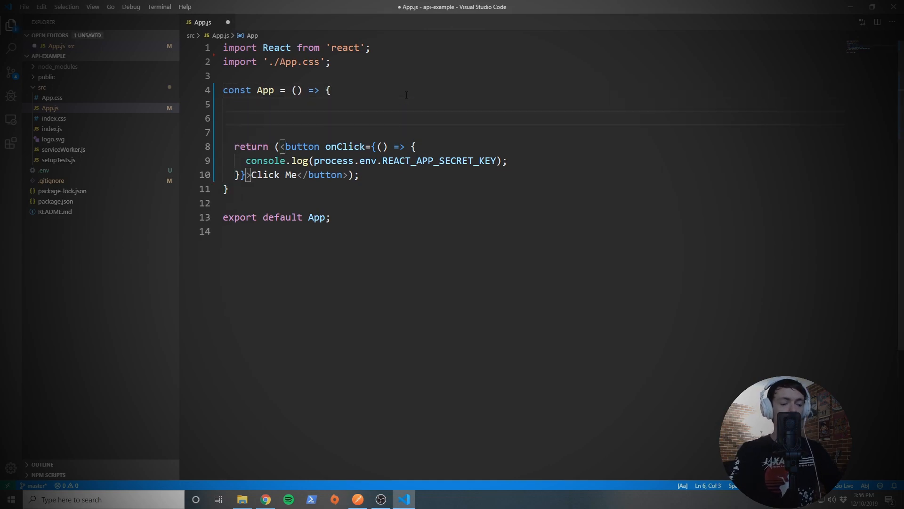
{"action": "type", "text": "const app"}
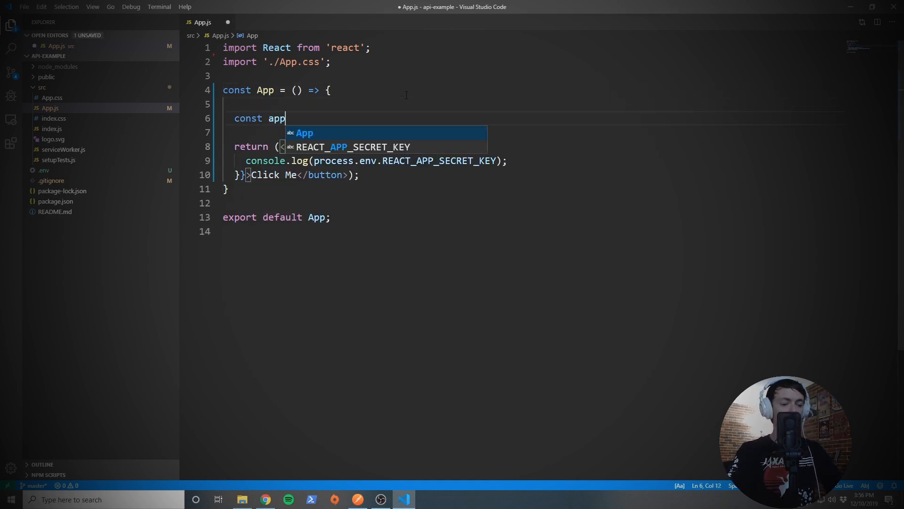
{"action": "type", "text": "Secret = '"}
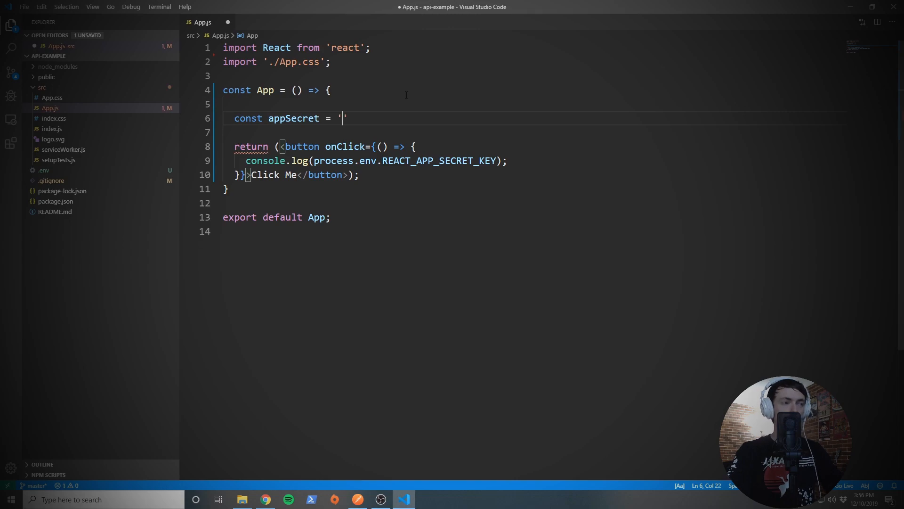
{"action": "type", "text": "abc123"}
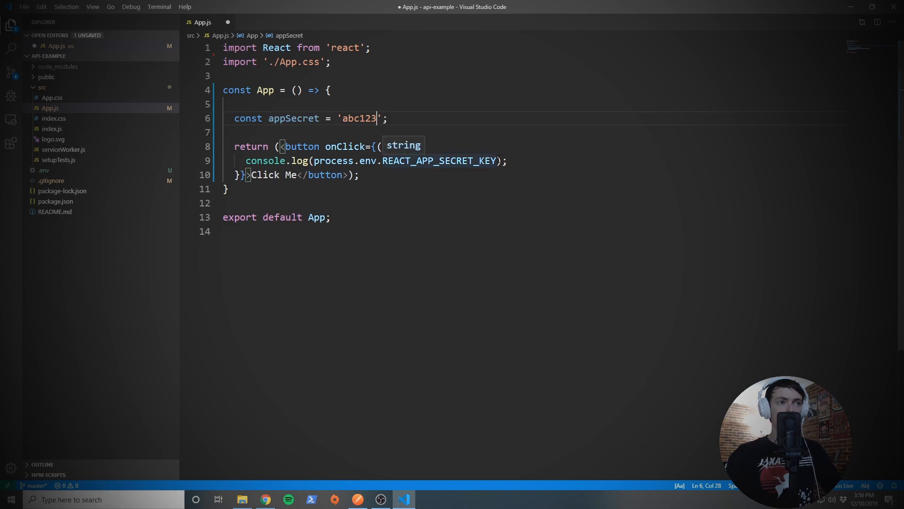
{"action": "type", "text": "app"}
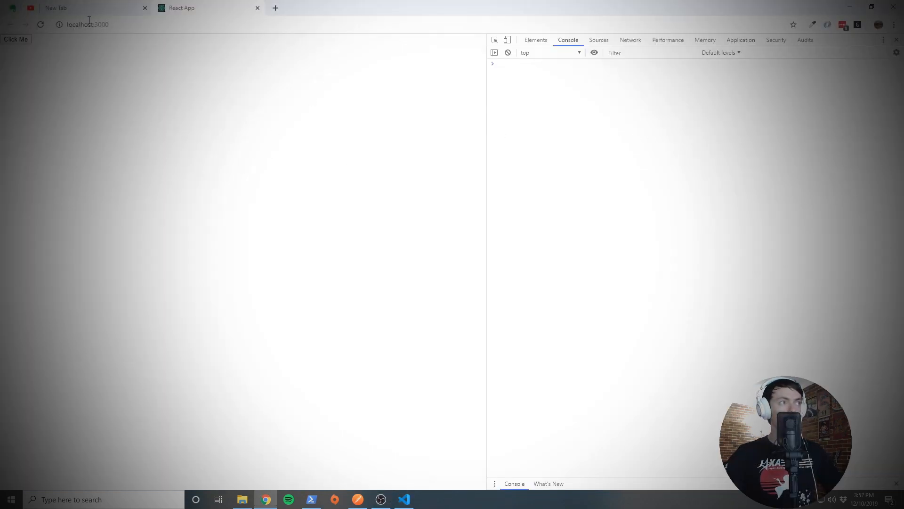
Click the React app's button to log abc123, then view the DevTools Sources panel.
{"action": "left_click", "coordinate": [144, 8]}
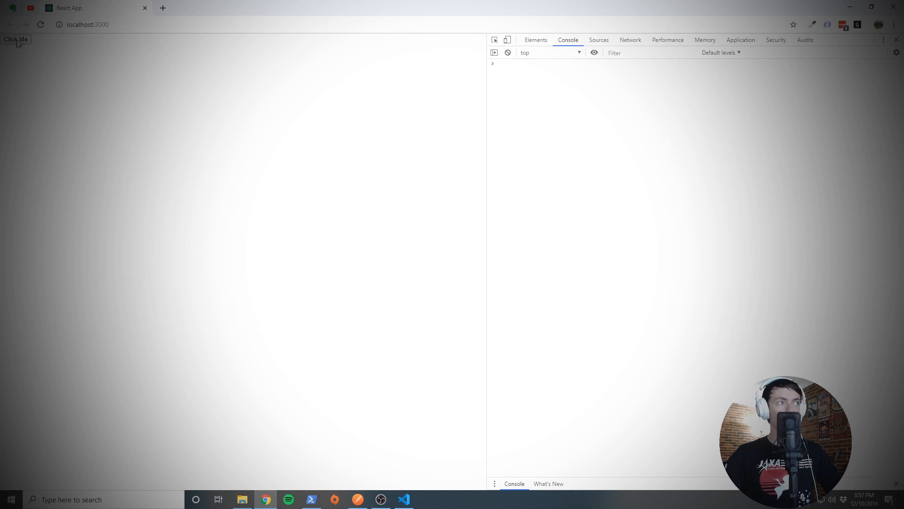
{"action": "left_click", "coordinate": [15, 38]}
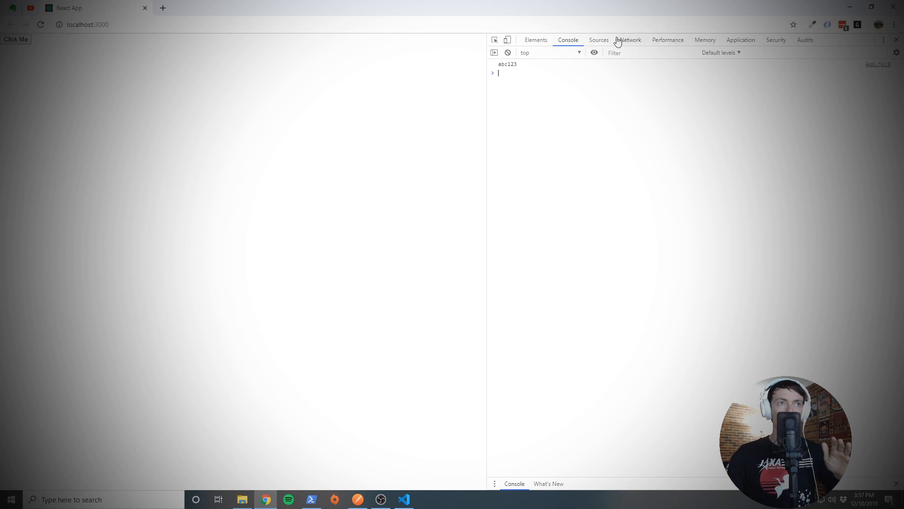
{"action": "left_click", "coordinate": [599, 39]}
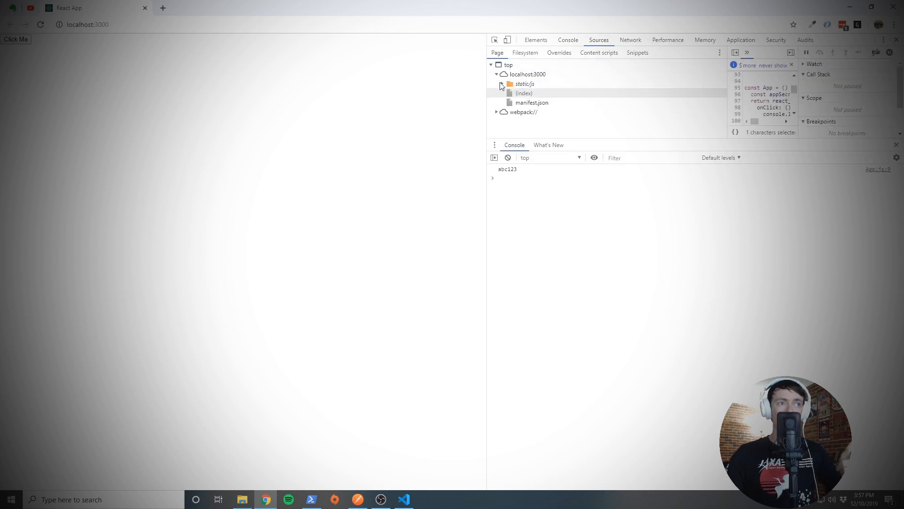
{"action": "left_click", "coordinate": [502, 84]}
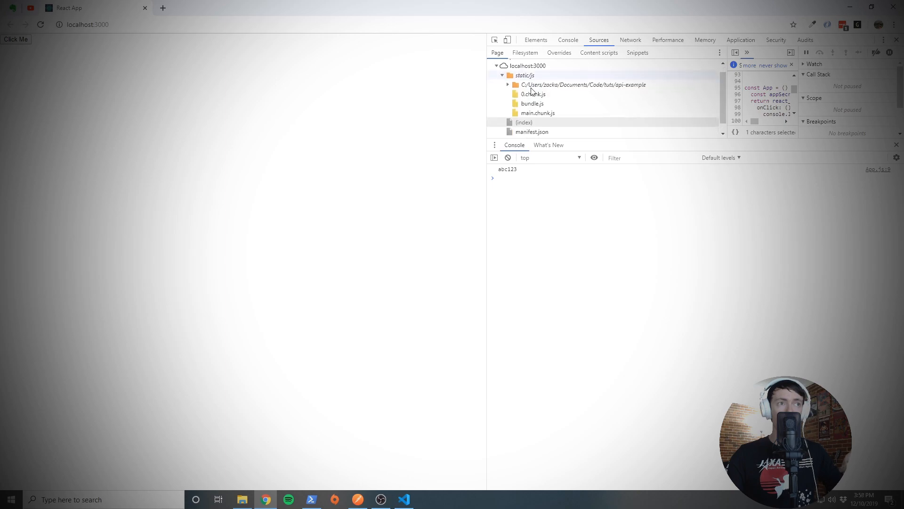
{"action": "left_click", "coordinate": [536, 103]}
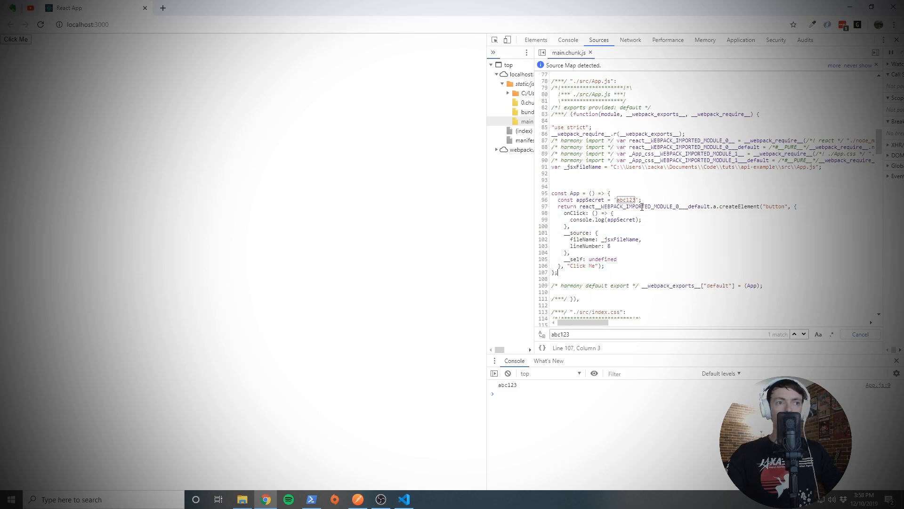
{"action": "left_click", "coordinate": [640, 200]}
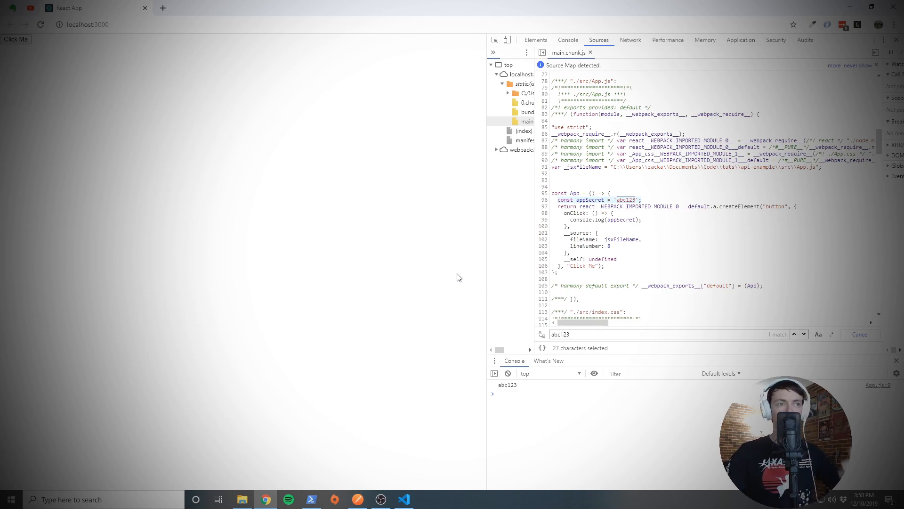
{"action": "mouse_move", "coordinate": [678, 193]}
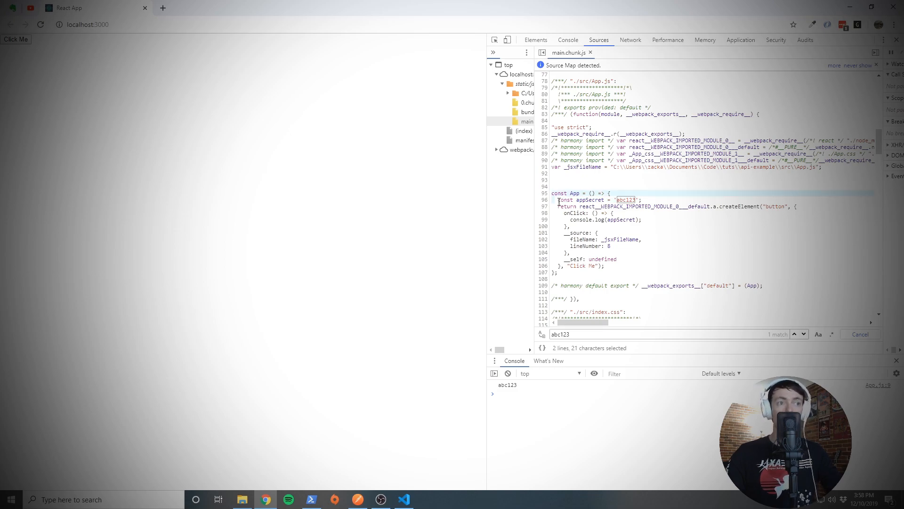
{"action": "left_click", "coordinate": [588, 266]}
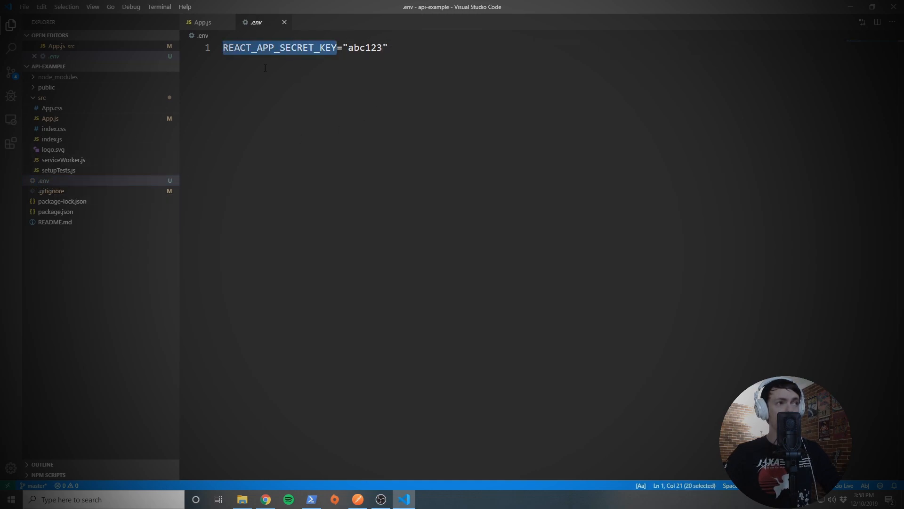
Point out the REACT_APP key prefix in .env, then reopen App.js.
{"action": "left_click", "coordinate": [388, 47]}
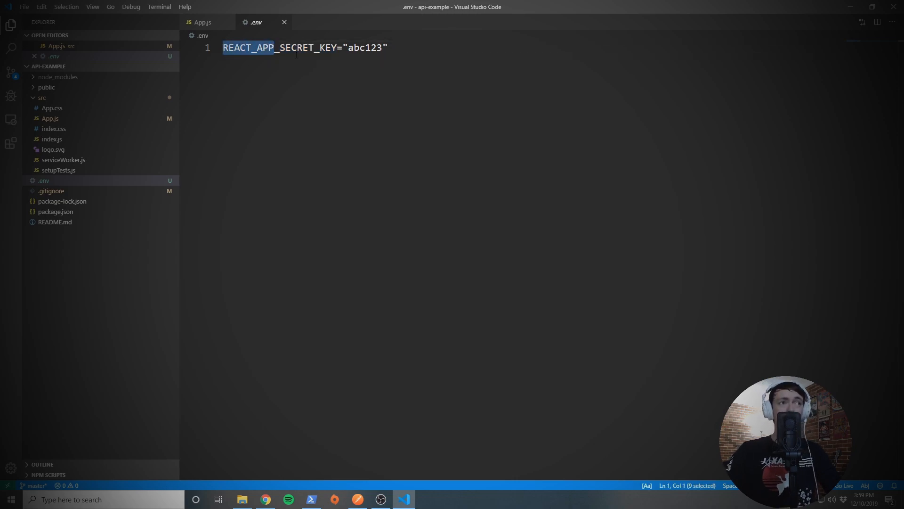
{"action": "left_click", "coordinate": [387, 47]}
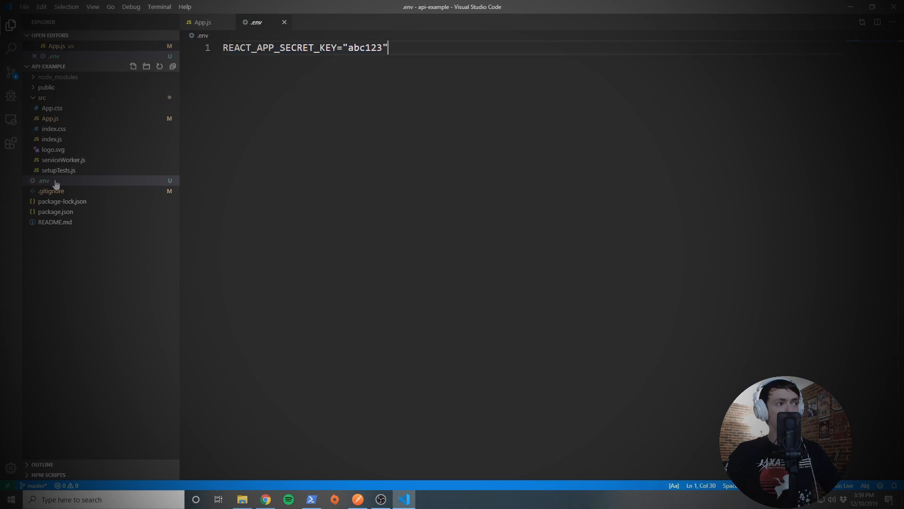
{"action": "mouse_move", "coordinate": [49, 191]}
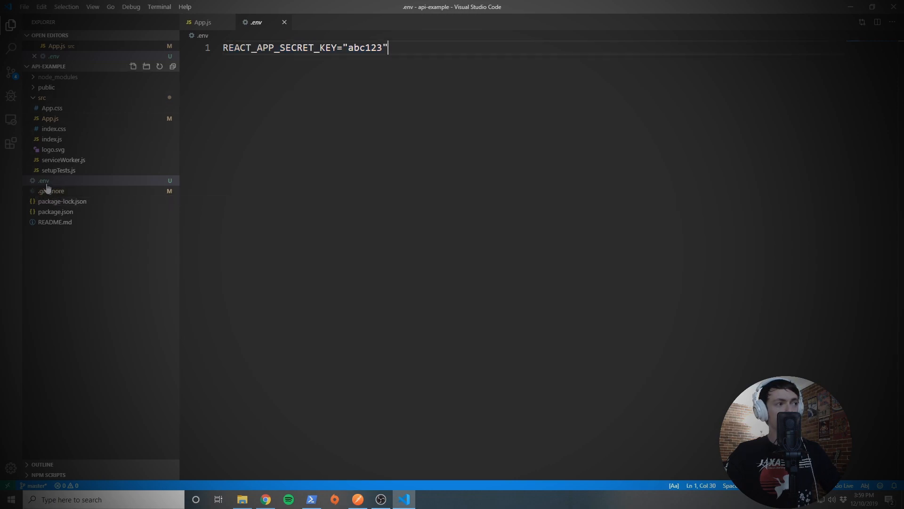
{"action": "left_click", "coordinate": [42, 97]}
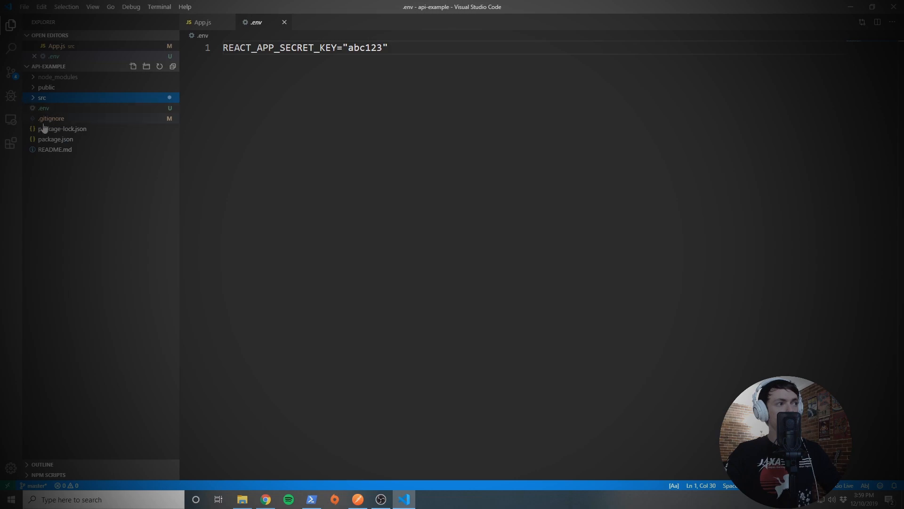
{"action": "left_click", "coordinate": [41, 97]}
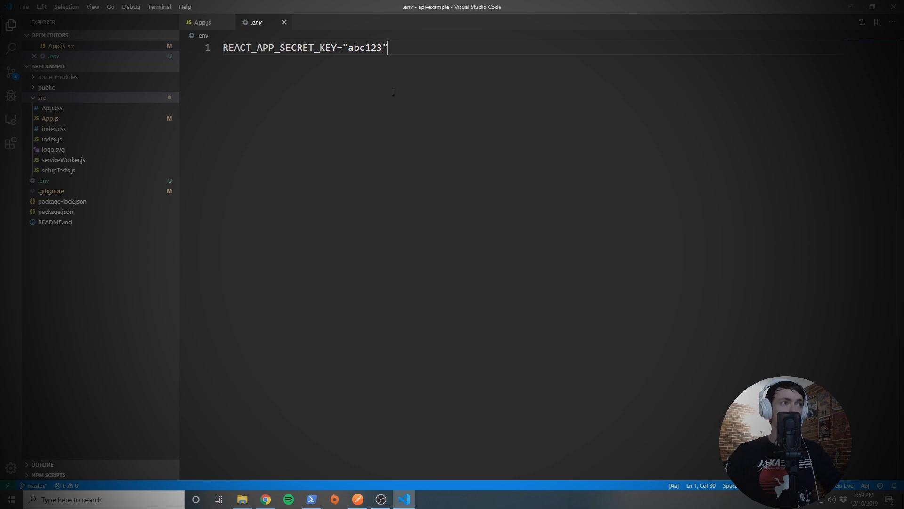
{"action": "left_click", "coordinate": [202, 22]}
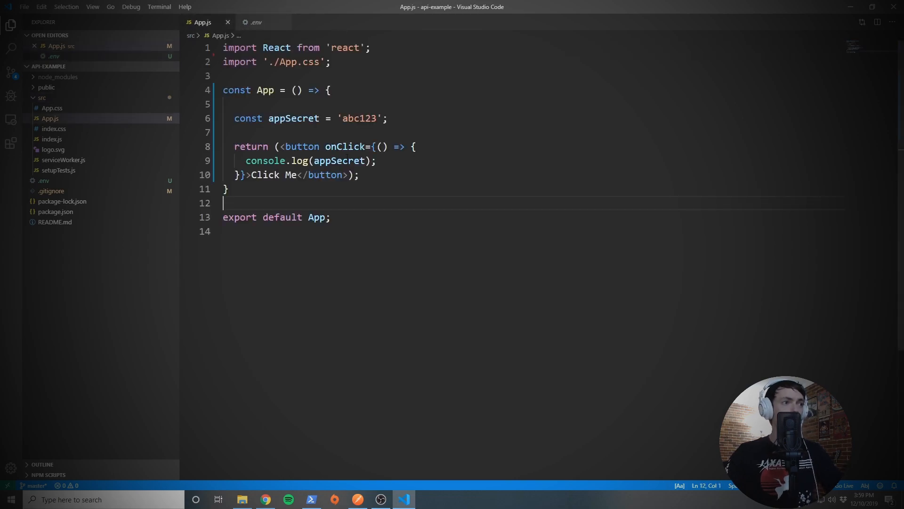
Delete the appSecret constant and log proces.env.REACT_APP_SECRET_KEY, then glance at .env.
{"action": "triple_click", "coordinate": [306, 118]}
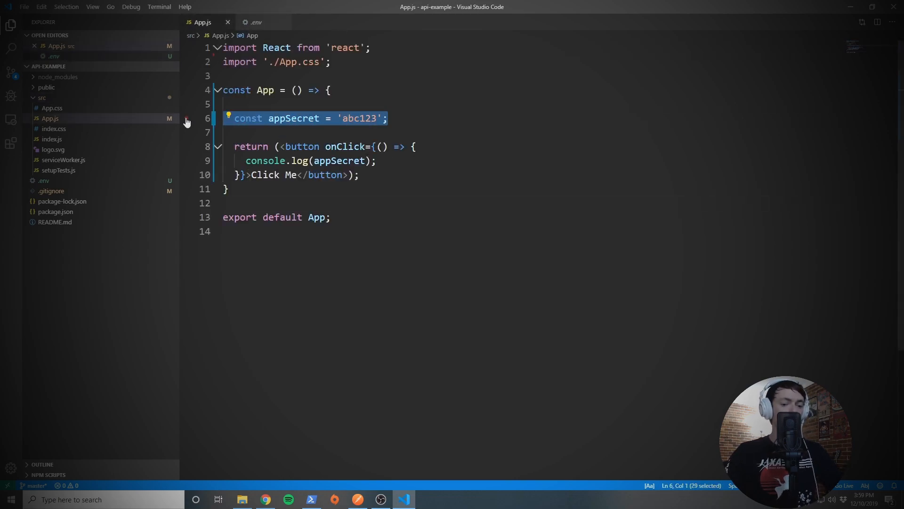
{"action": "key", "text": "Delete"}
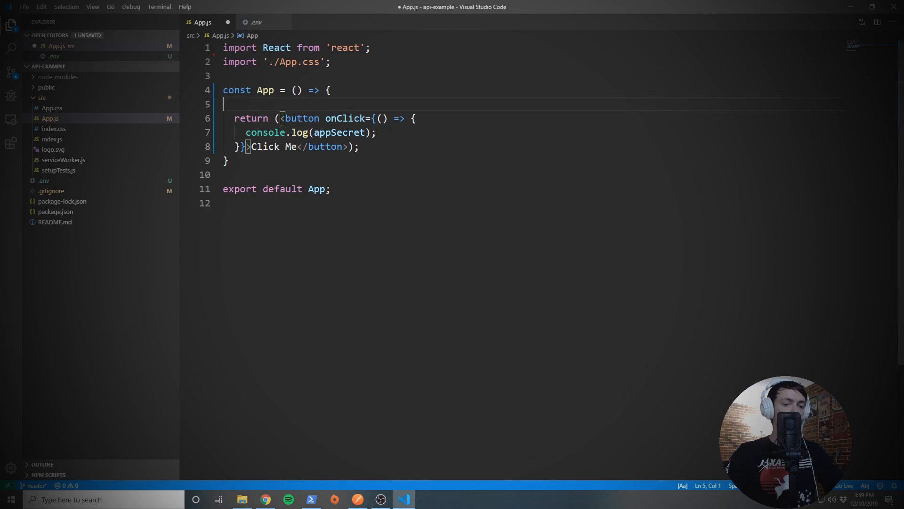
{"action": "key", "text": "Backspace"}
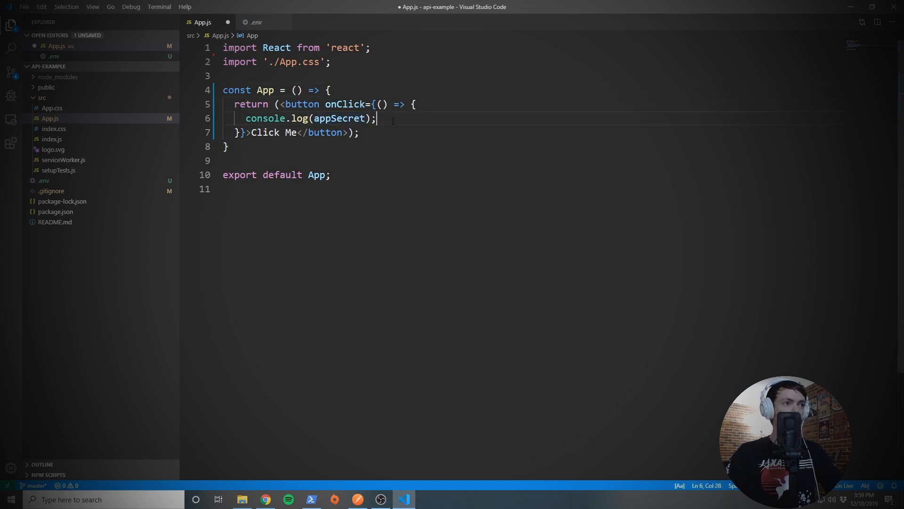
{"action": "key", "text": "Backspace"}
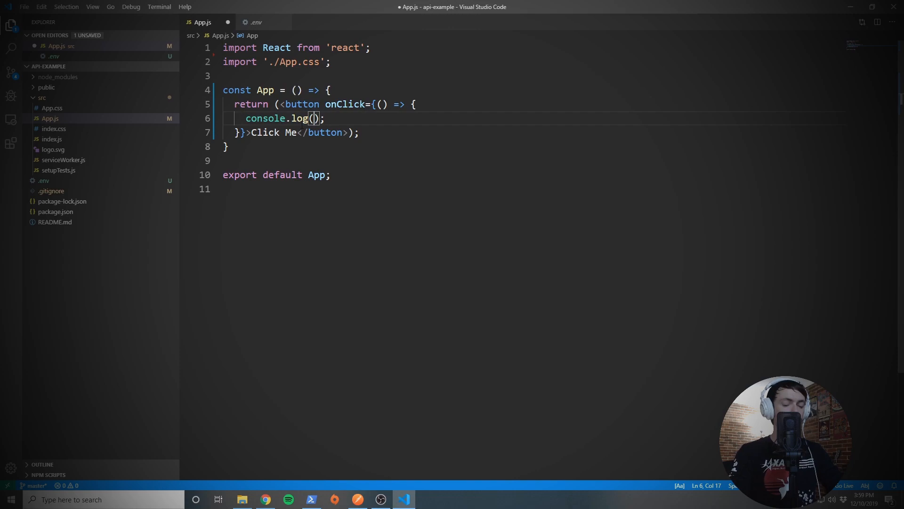
{"action": "type", "text": "proces."}
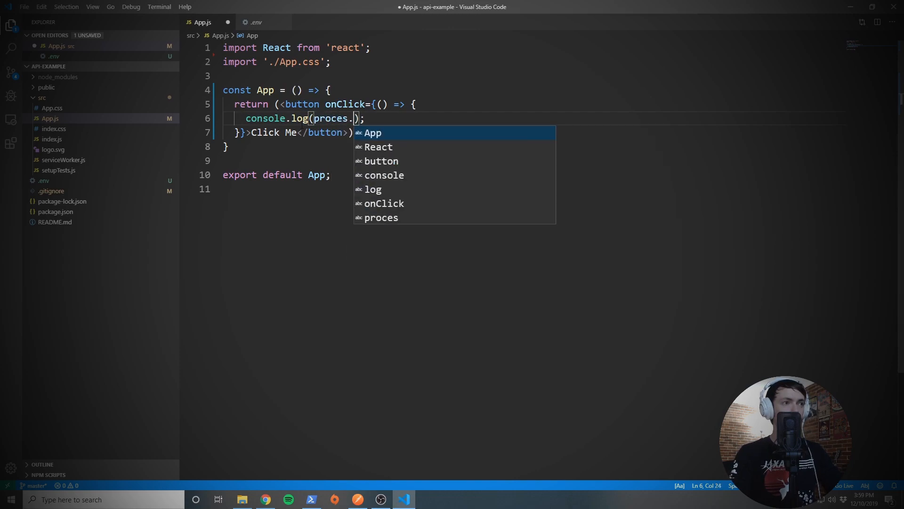
{"action": "type", "text": "env."}
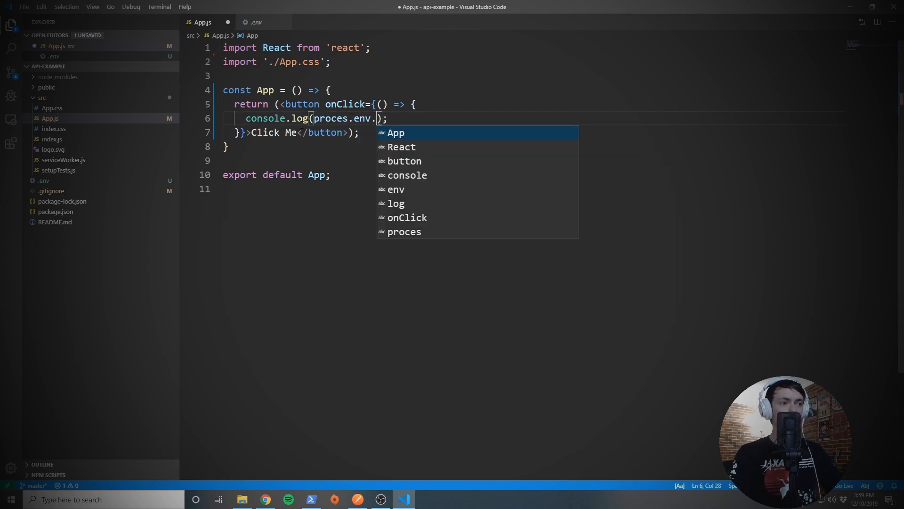
{"action": "type", "text": "REACT_APP"}
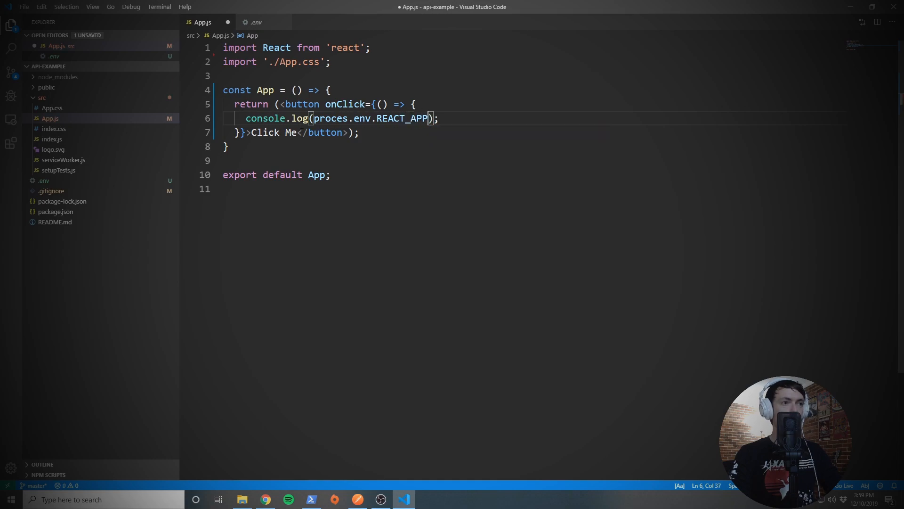
{"action": "type", "text": "_SECRET_KEY"}
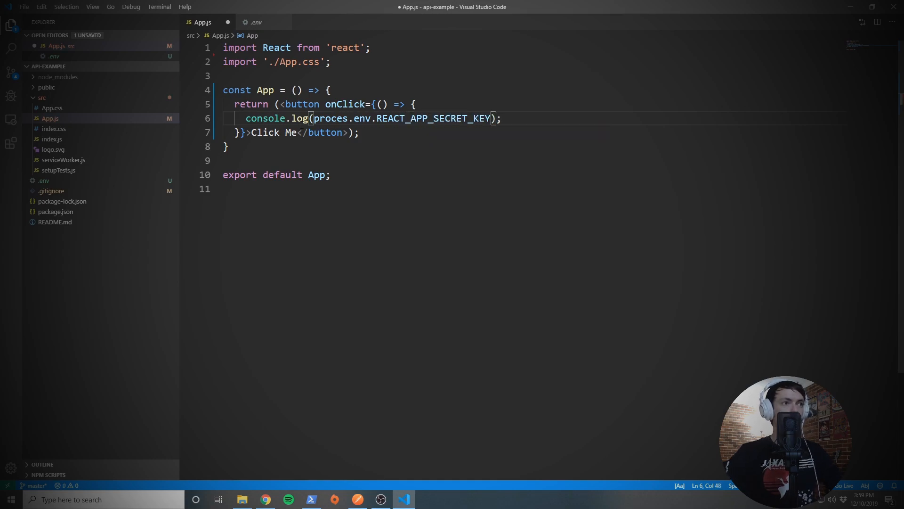
{"action": "left_click", "coordinate": [255, 22]}
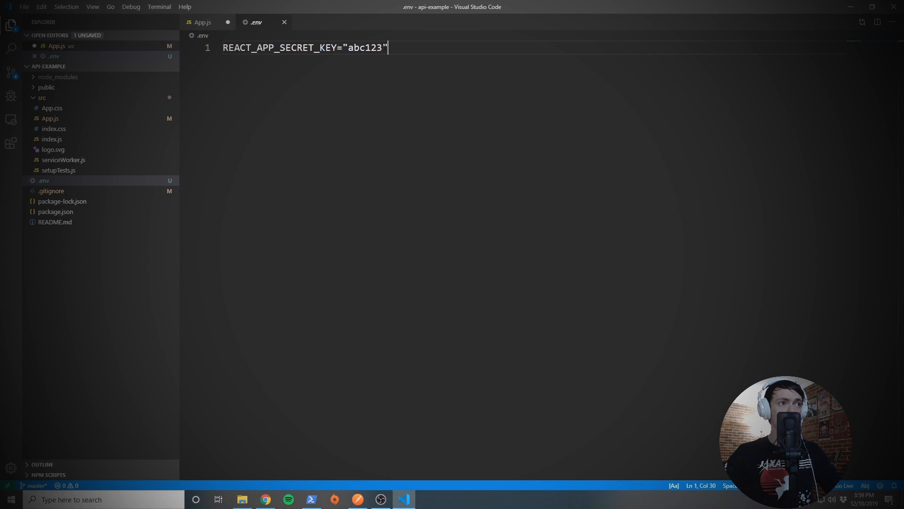
{"action": "left_click", "coordinate": [203, 22]}
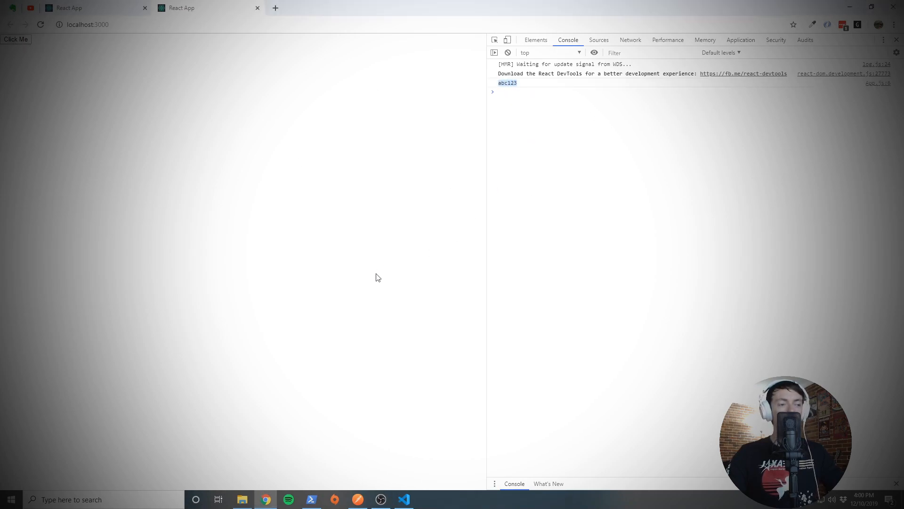
{"action": "mouse_move", "coordinate": [403, 500]}
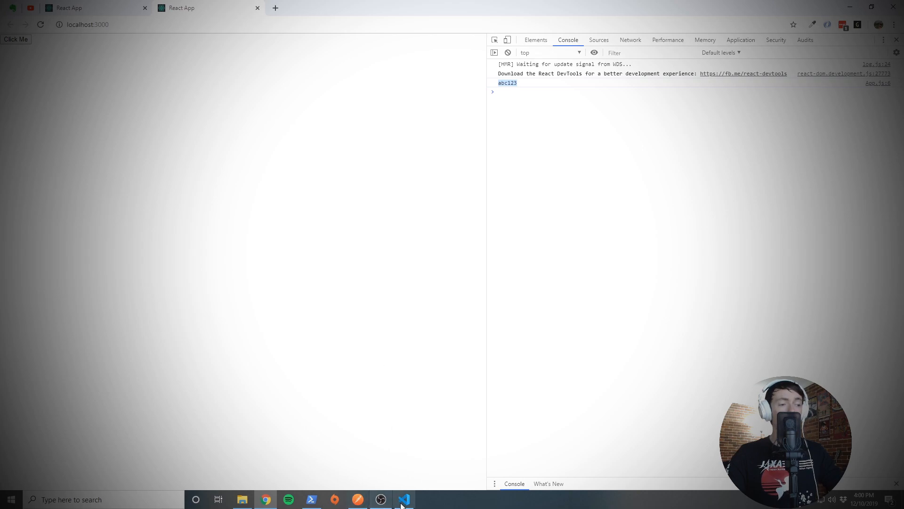
Return to Visual Studio Code from the taskbar after confirming abc123 in the console.
{"action": "left_click", "coordinate": [404, 499]}
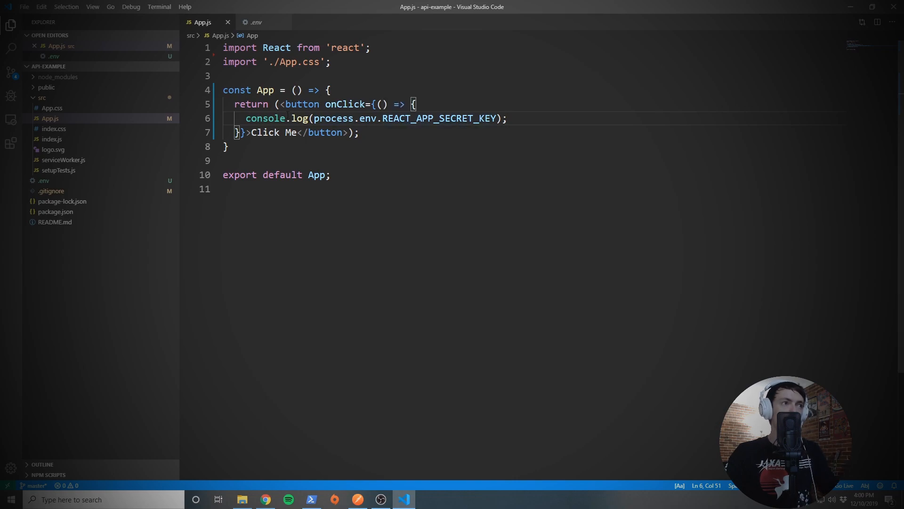
Add a /.env entry after the testing section of .gitignore and view .env.
{"action": "left_click", "coordinate": [51, 191]}
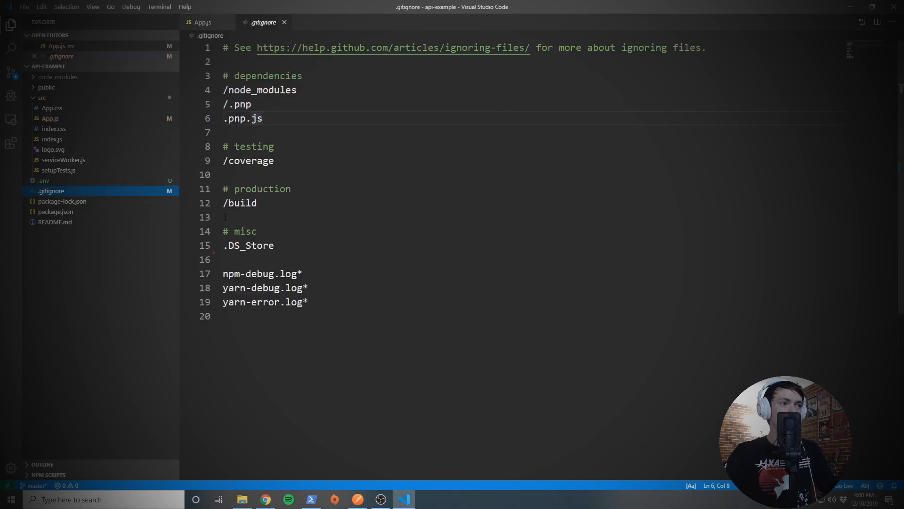
{"action": "key", "text": "Enter"}
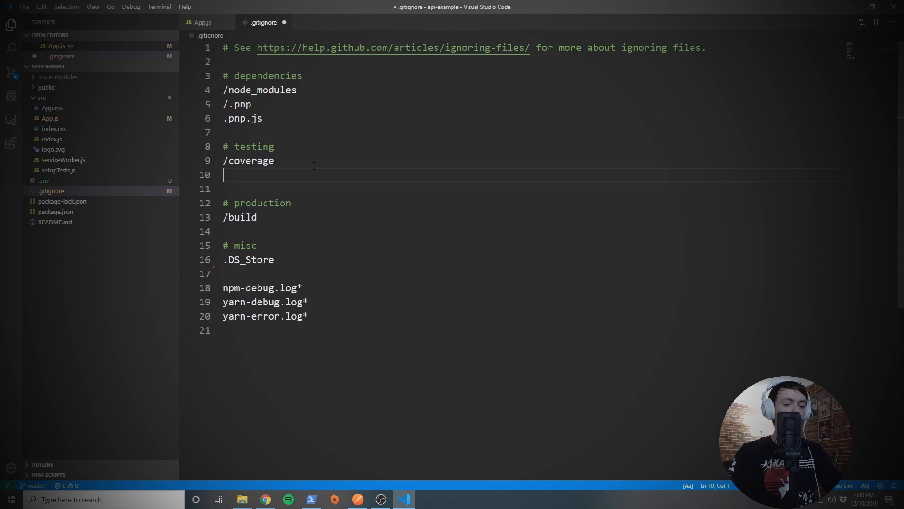
{"action": "type", "text": ".env"}
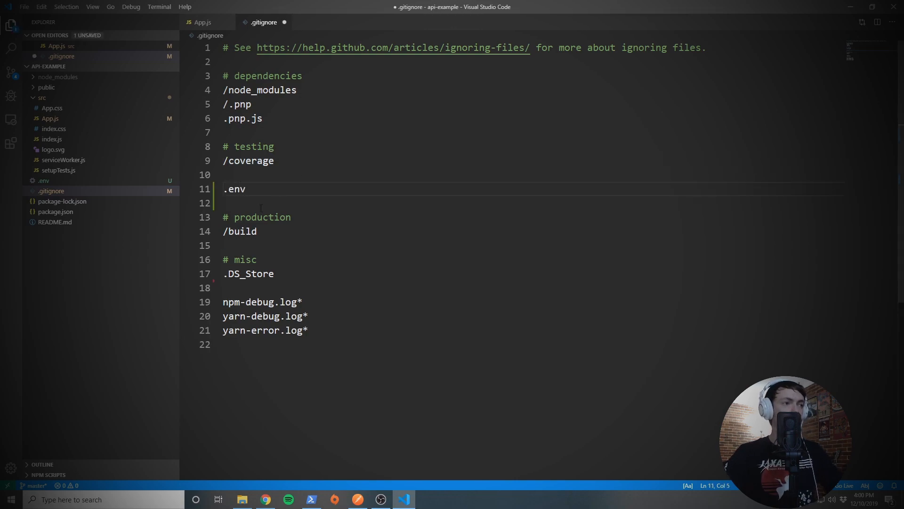
{"action": "left_click", "coordinate": [223, 188]}
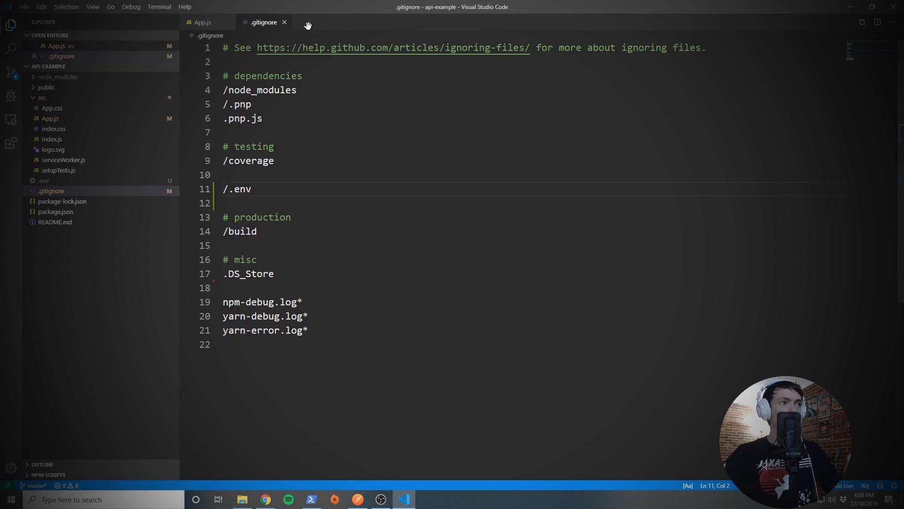
{"action": "left_click", "coordinate": [44, 180]}
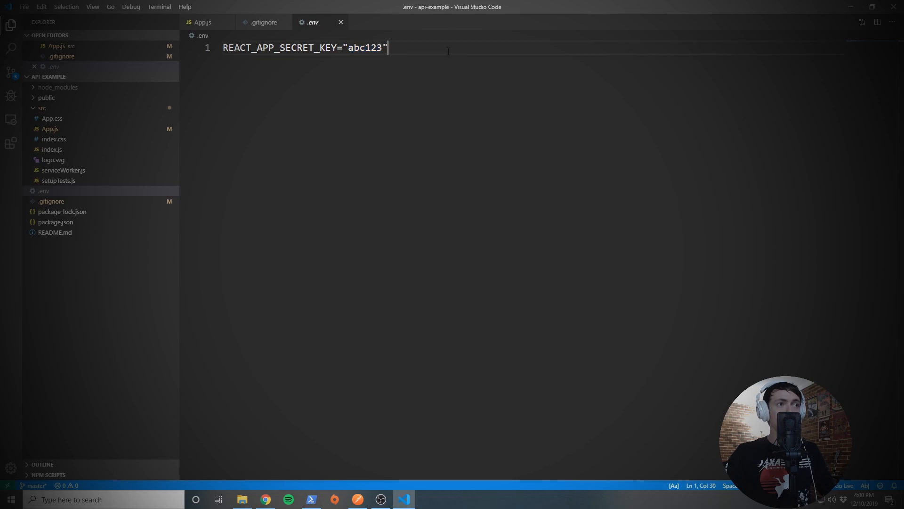
{"action": "mouse_move", "coordinate": [437, 79]}
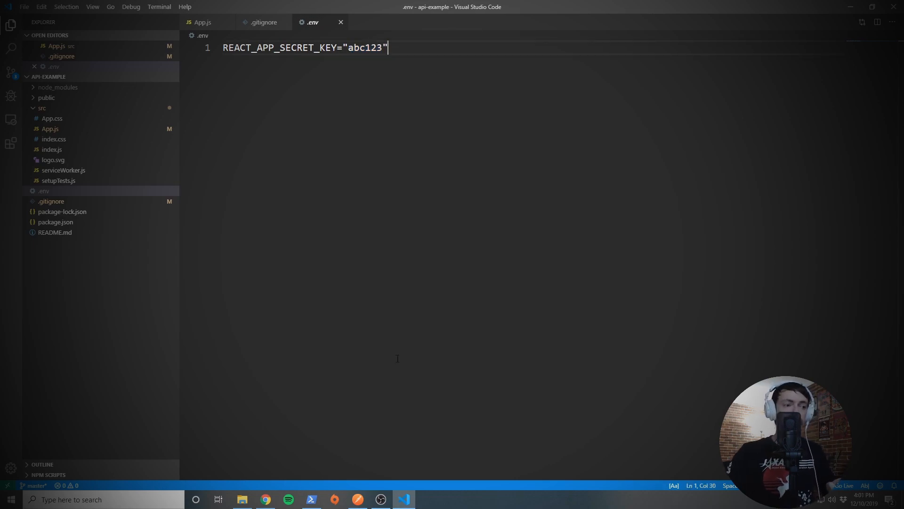
Inspect main.chunk.js in Chrome Sources showing console.log("abc123") inlined, then return to App.js.
{"action": "left_click", "coordinate": [264, 499]}
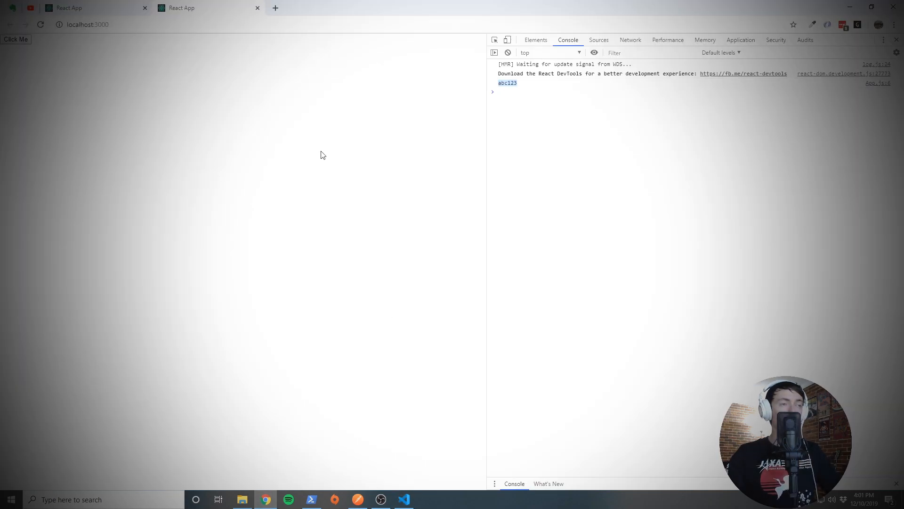
{"action": "left_click", "coordinate": [502, 93]}
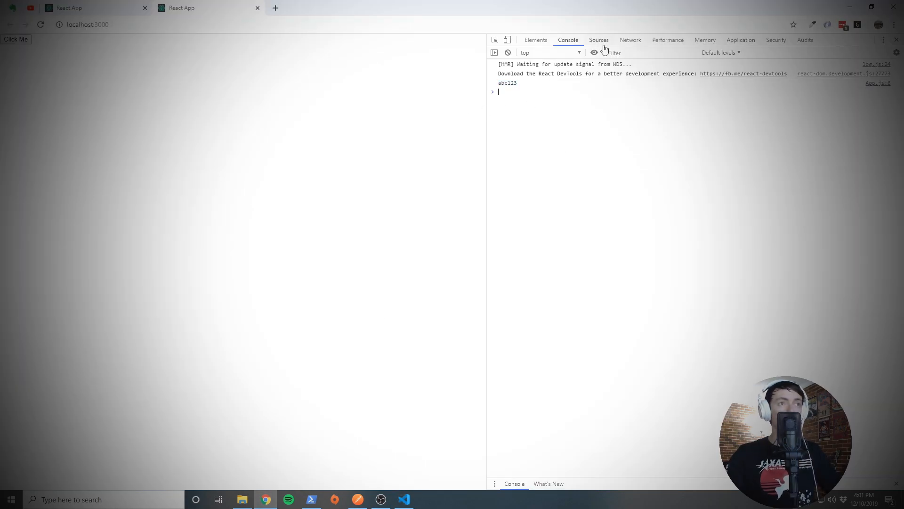
{"action": "left_click", "coordinate": [599, 40]}
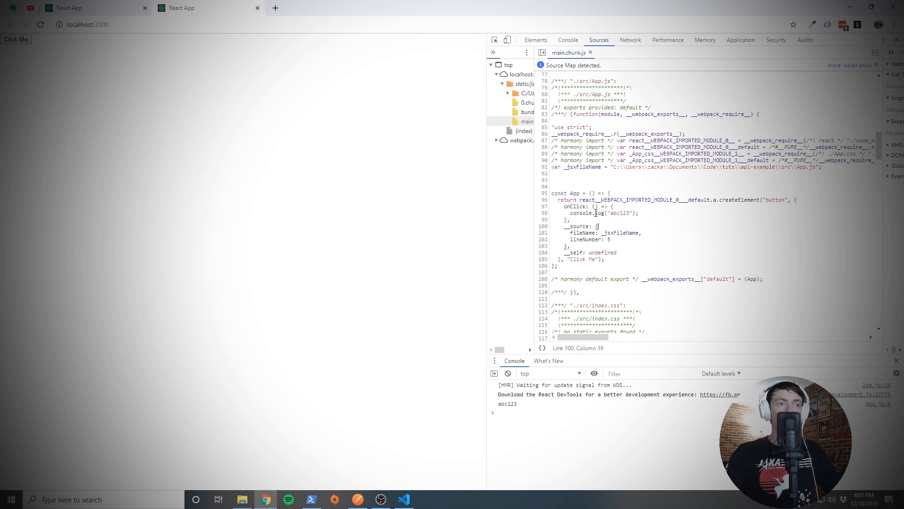
{"action": "double_click", "coordinate": [611, 213]}
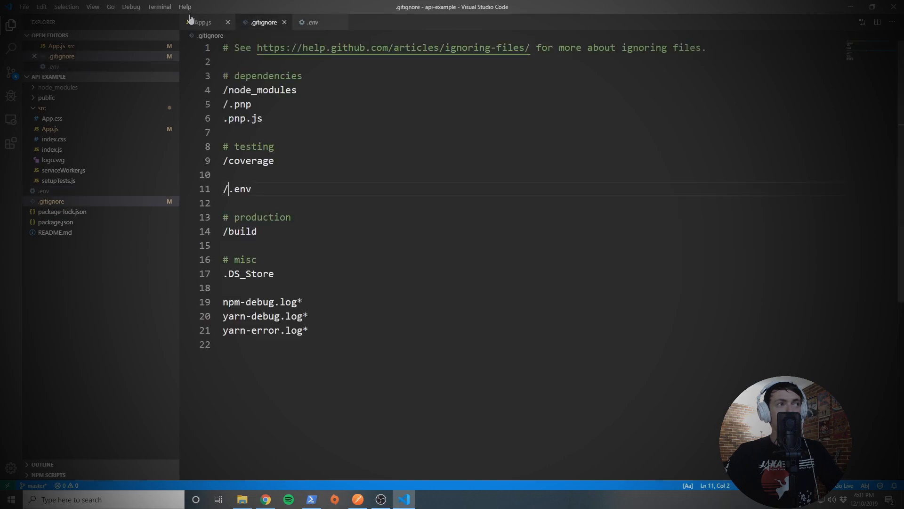
{"action": "left_click", "coordinate": [202, 22]}
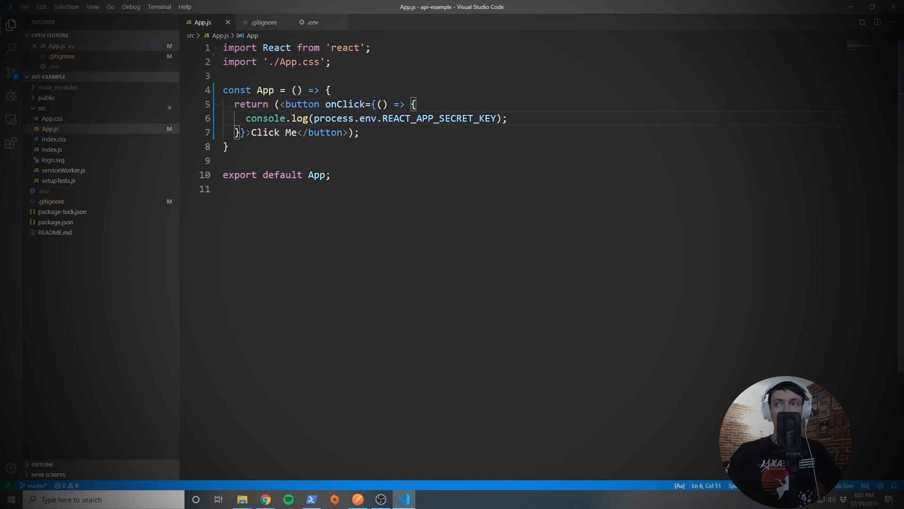